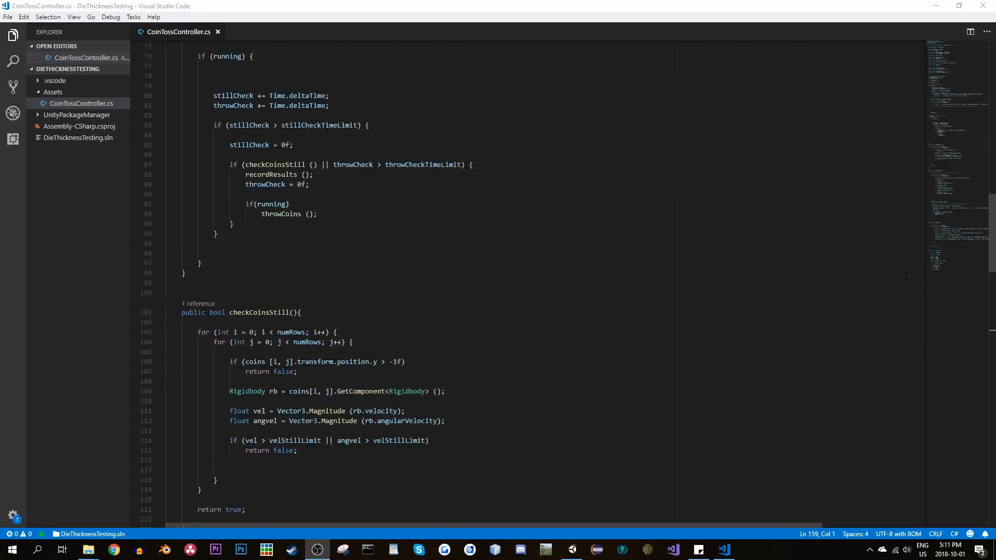
# Scroll down, then pan the Scene view across the scattered cloned coins landing on the plane.
pyautogui.scroll(-3)
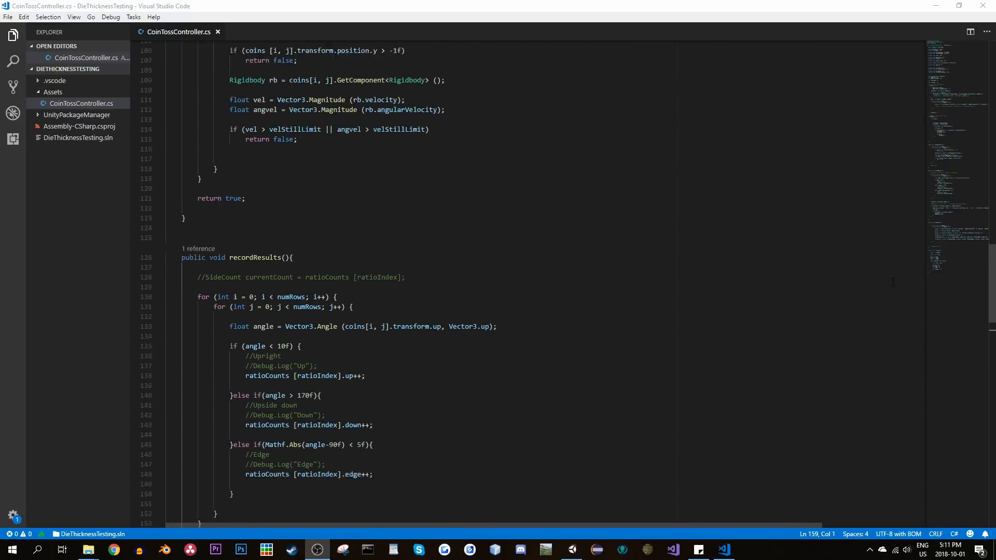
pyautogui.scroll(-3)
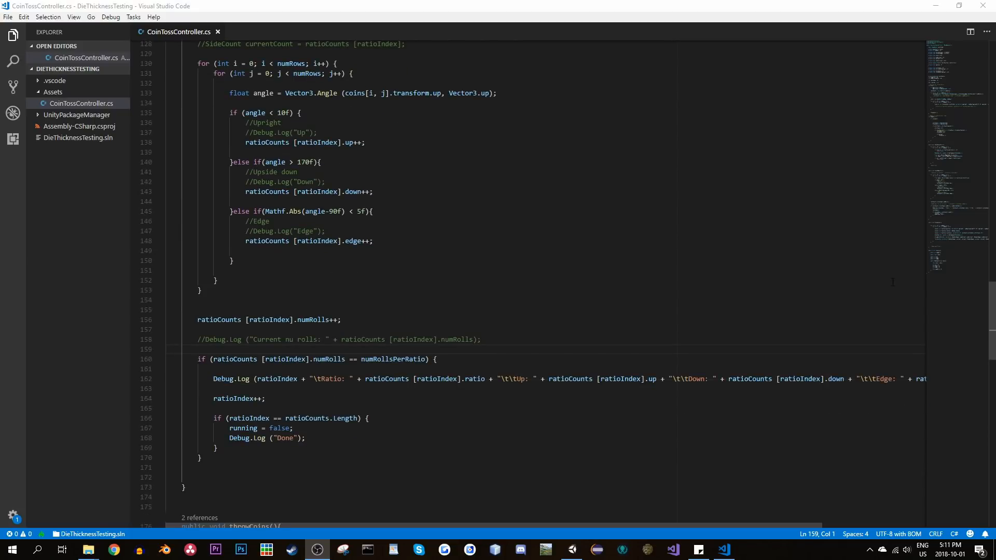
pyautogui.scroll(-3)
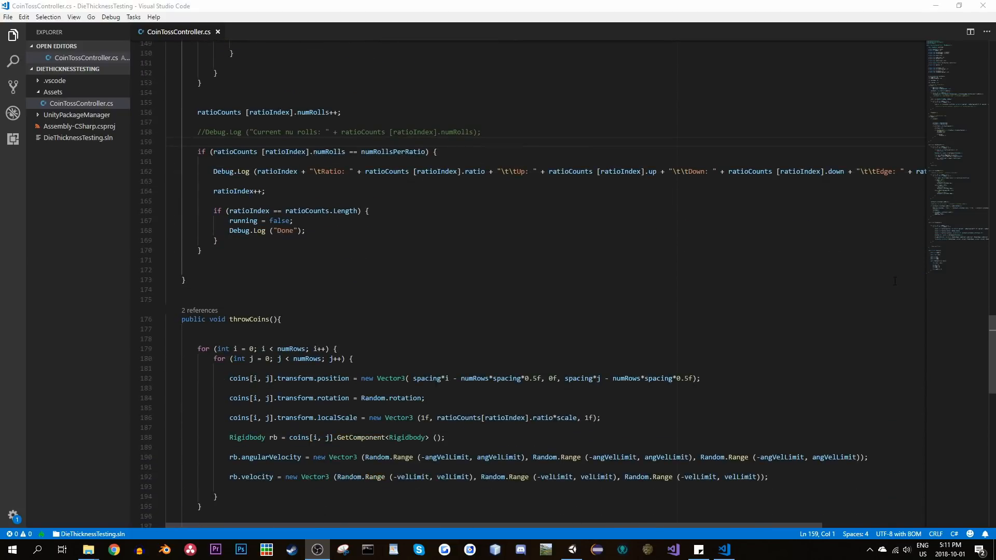
pyautogui.scroll(-3)
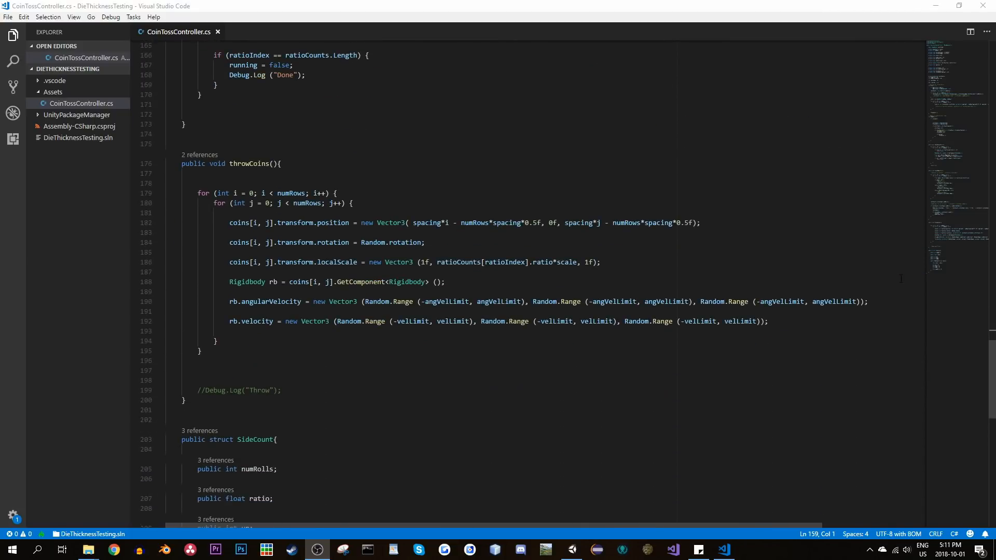
pyautogui.scroll(-3)
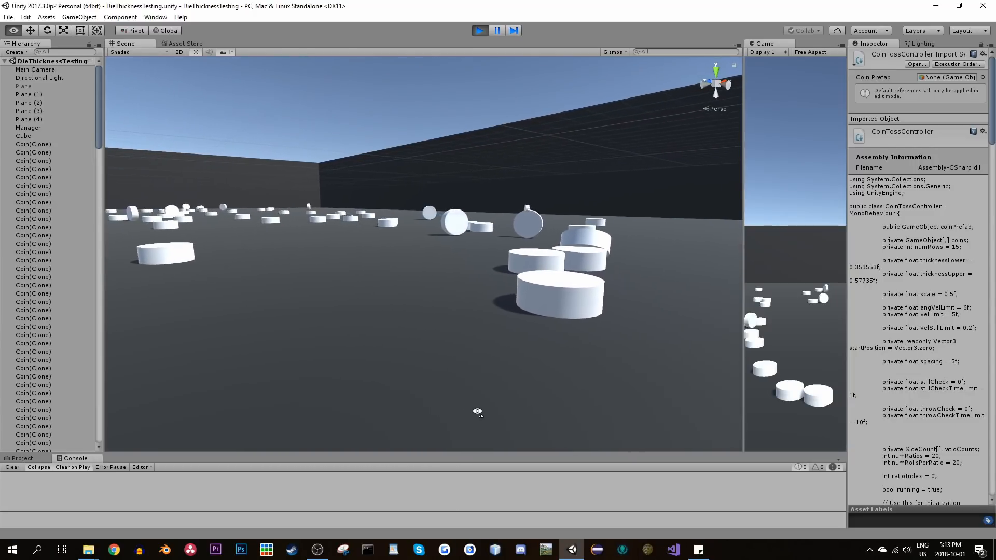
pyautogui.moveTo(477, 411); pyautogui.dragTo(221, 405)
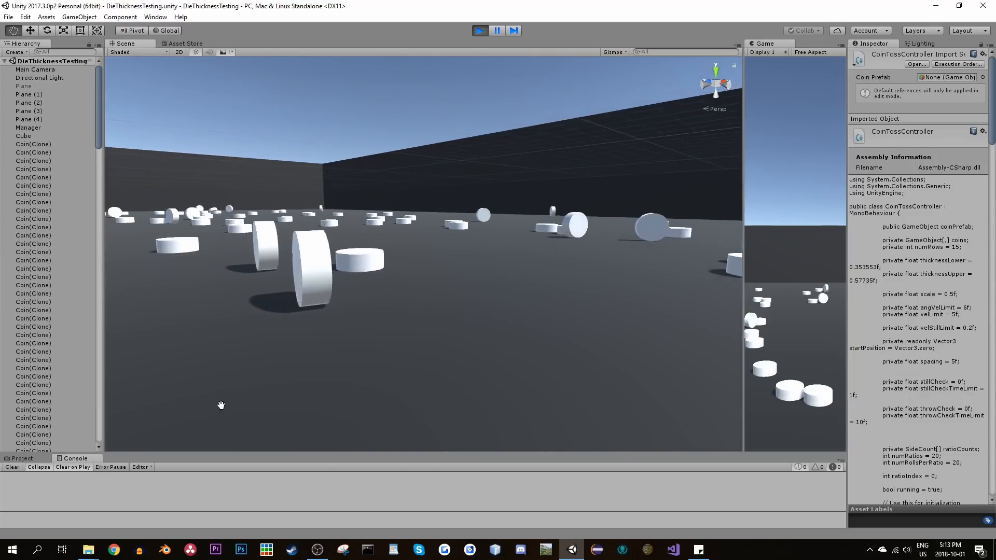